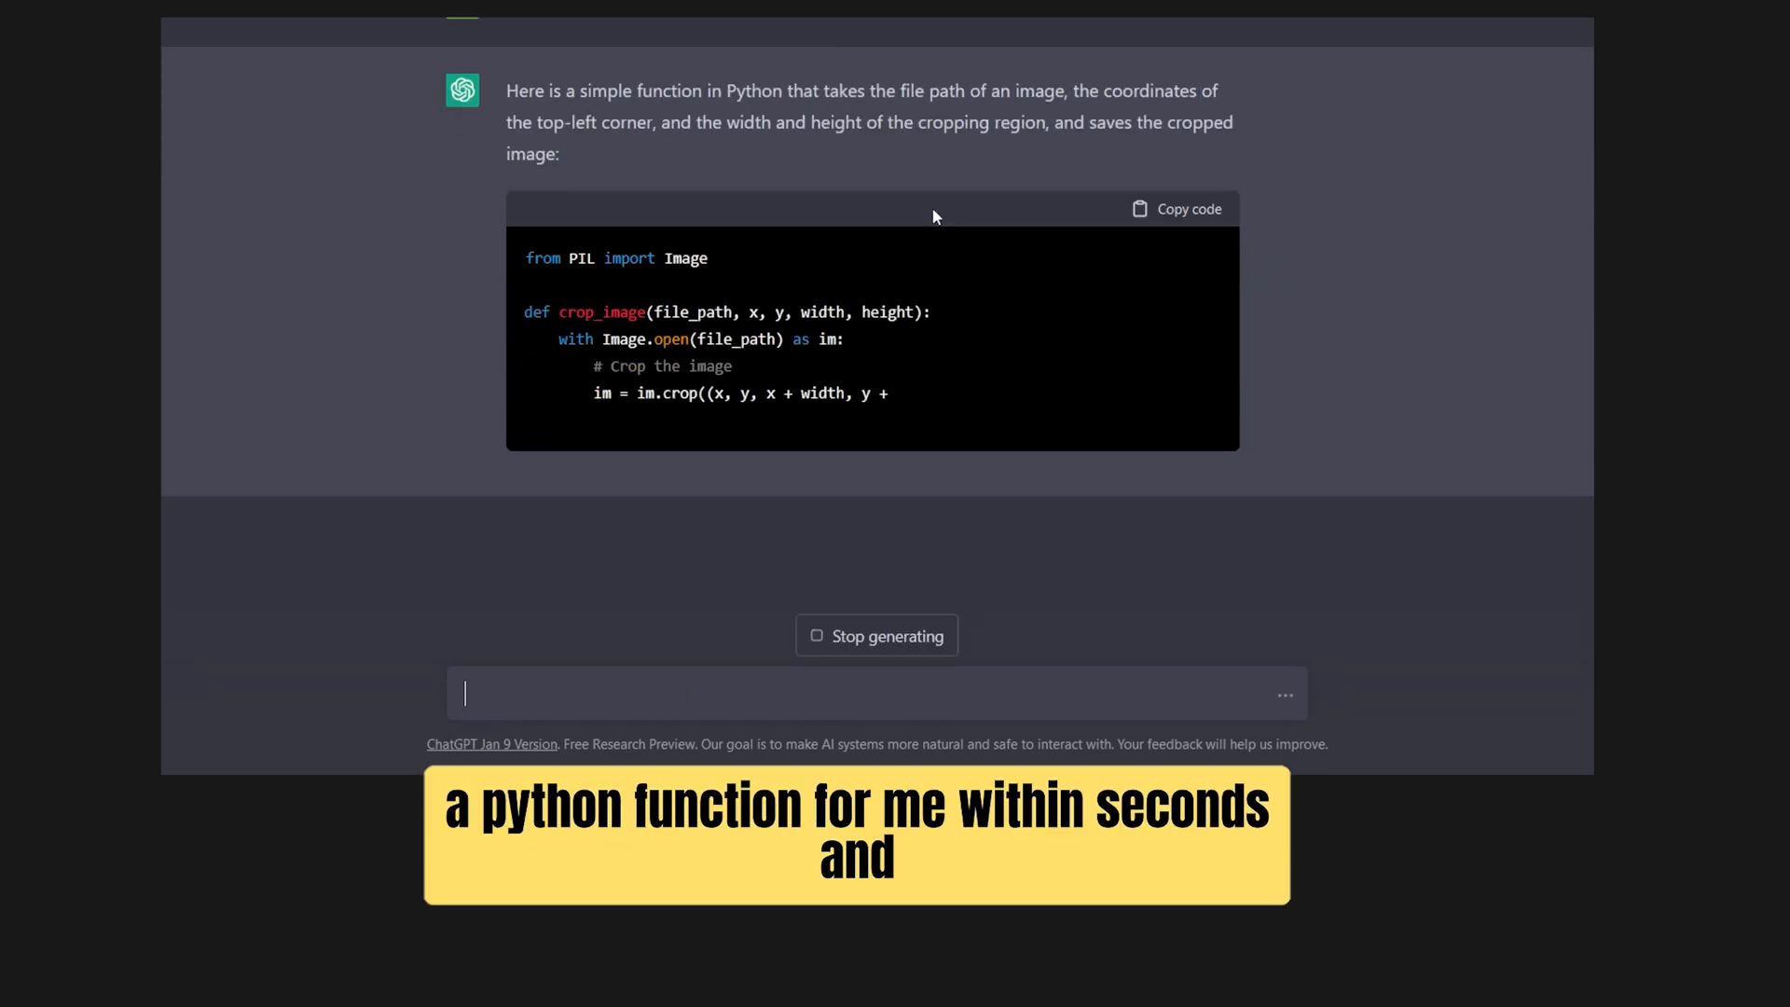
scroll(down, 3)
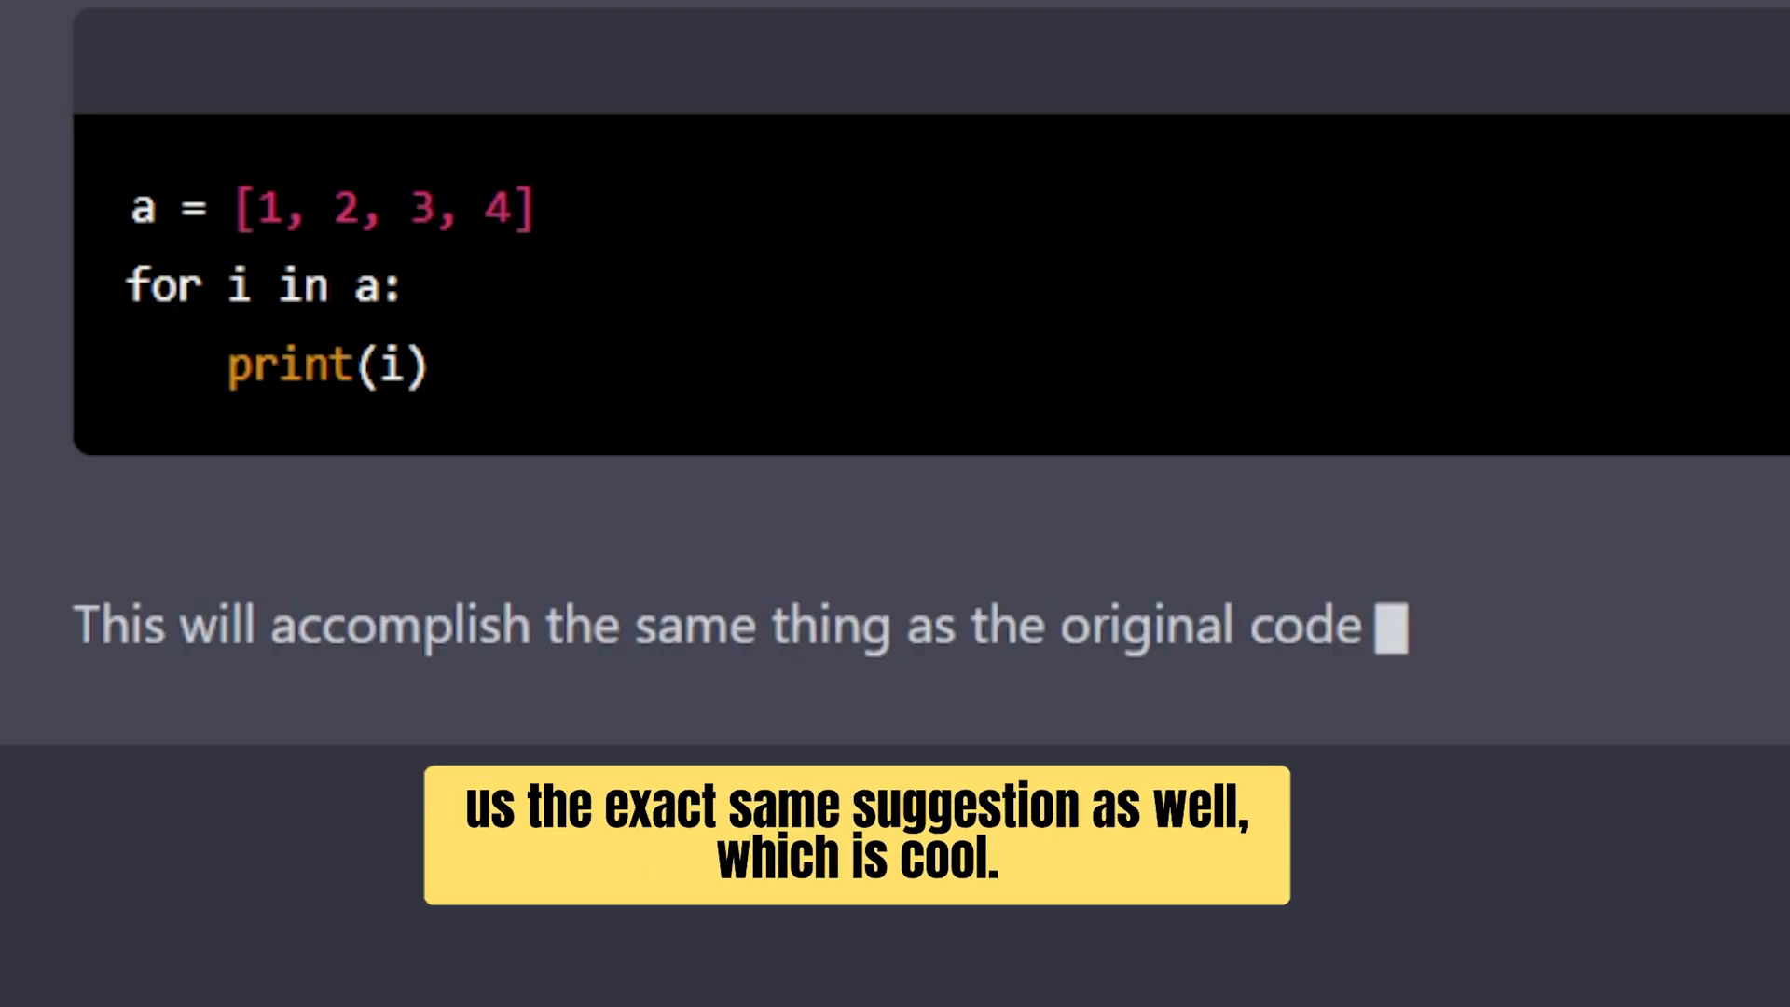
scroll(down, 3)
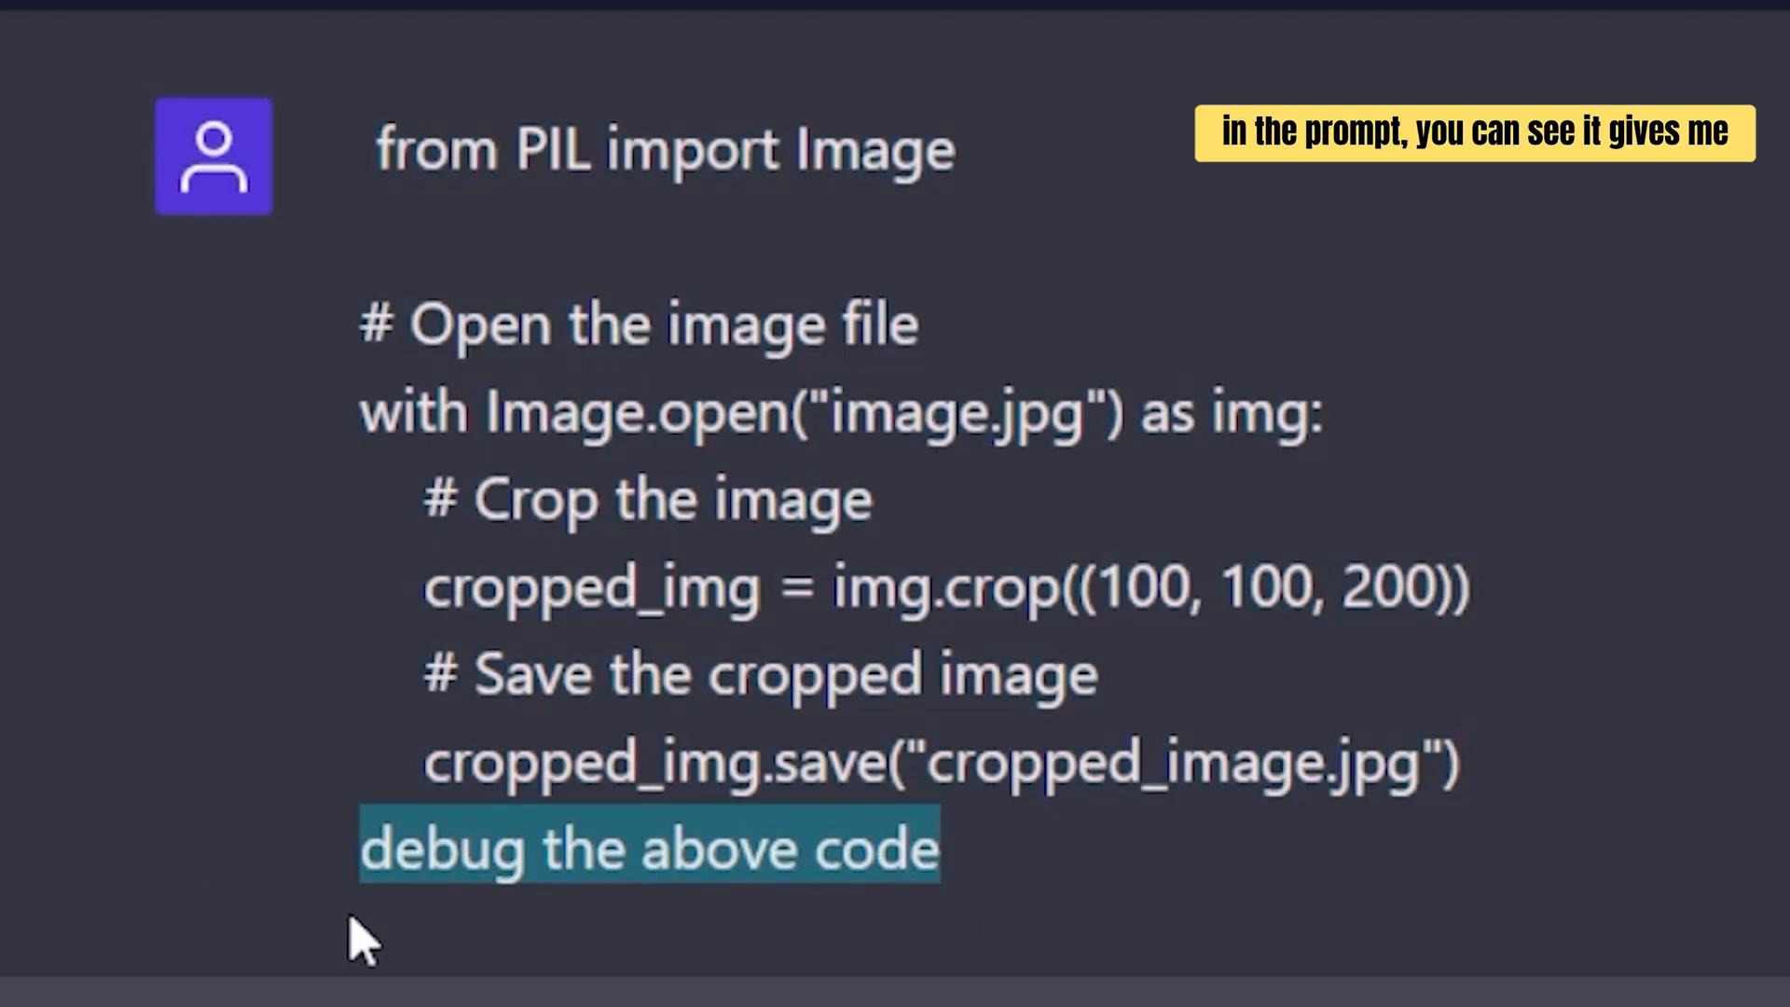
scroll(down, 3)
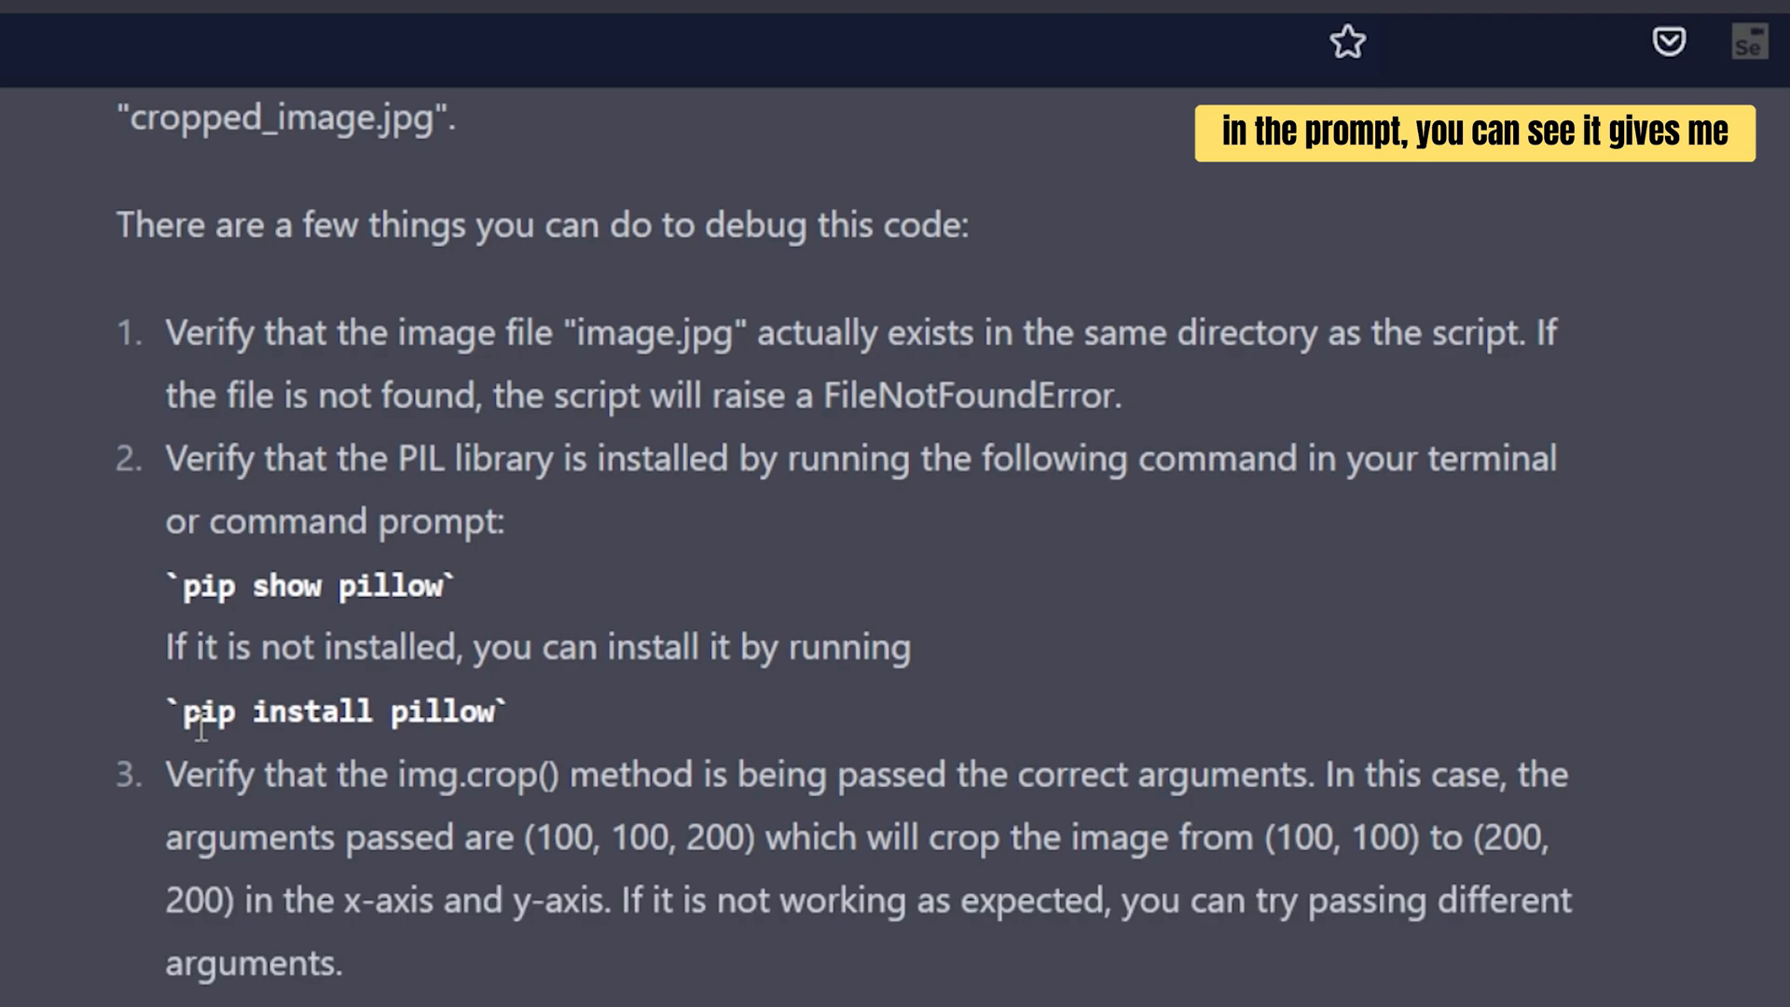